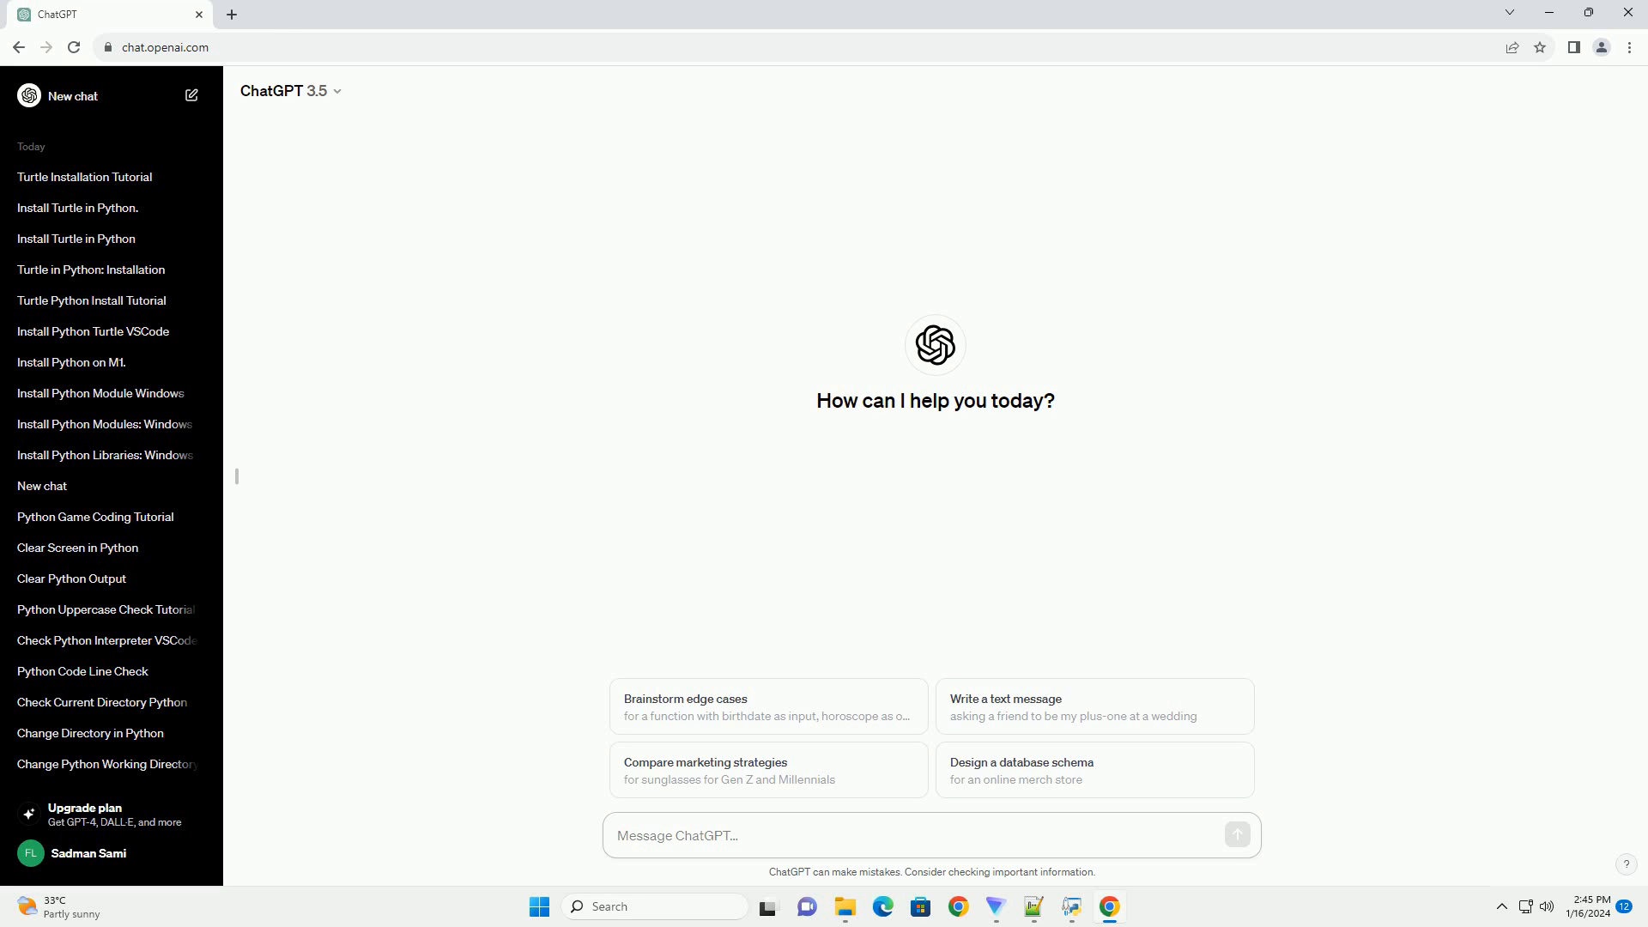
- Send the request for an XlsxWriter installation tutorial with Python code examples
{"action": "key", "text": "Return"}
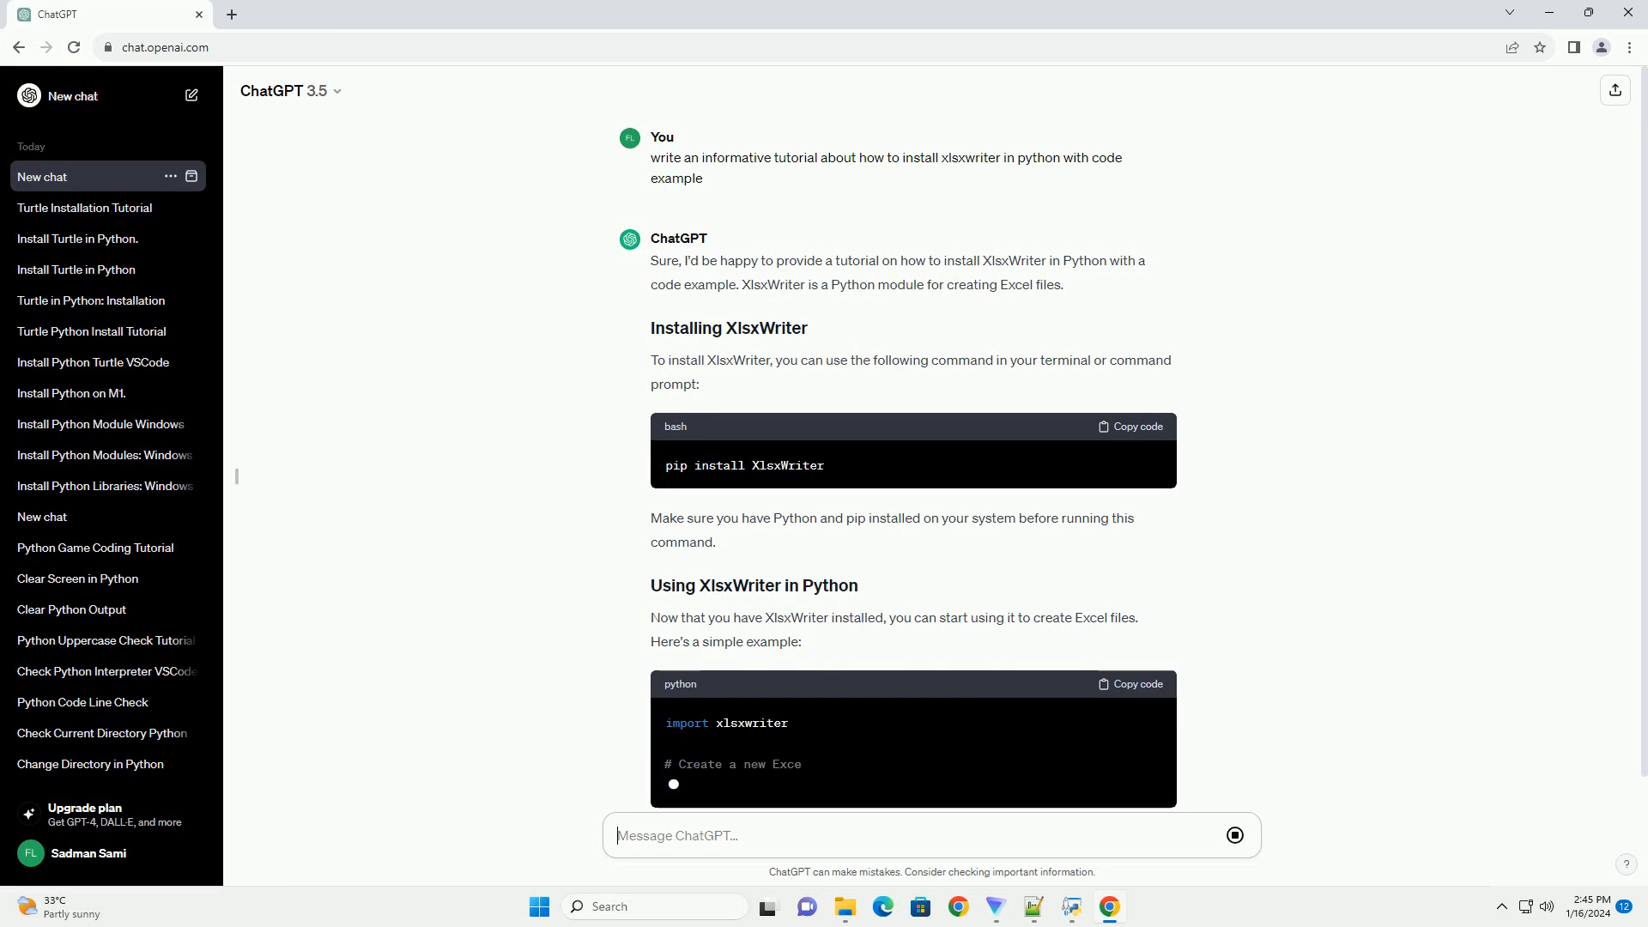
- Follow the generating tutorial down to its run instructions and conclusion
{"action": "scroll", "scroll_direction": "down", "scroll_amount": 3}
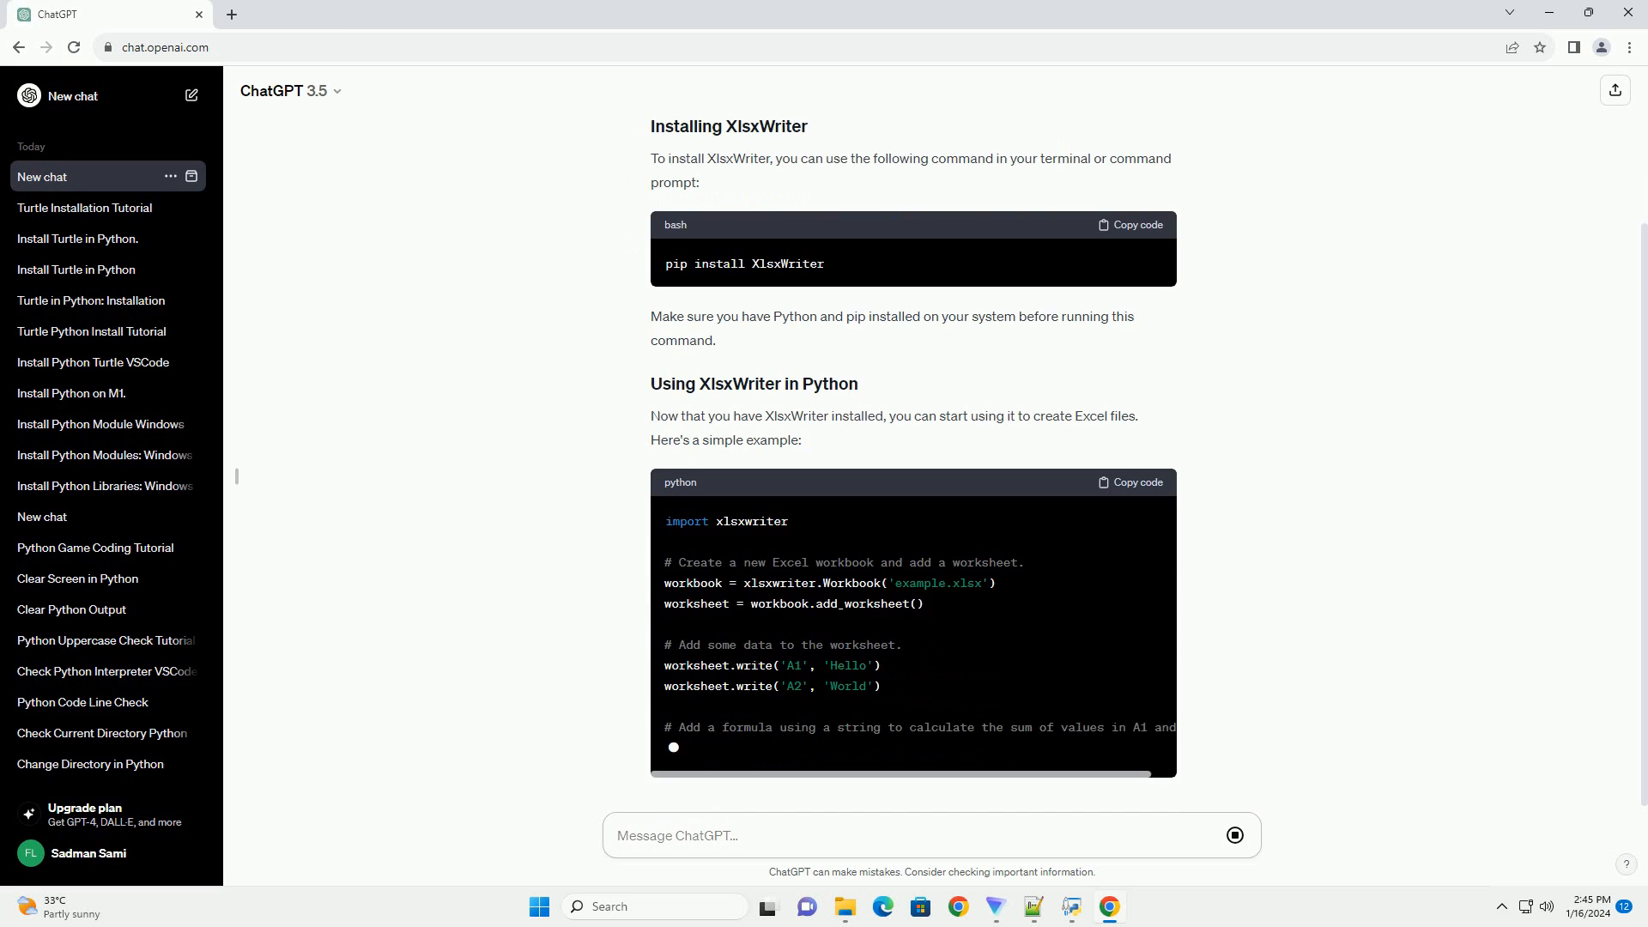
{"action": "scroll", "scroll_direction": "down", "scroll_amount": 3}
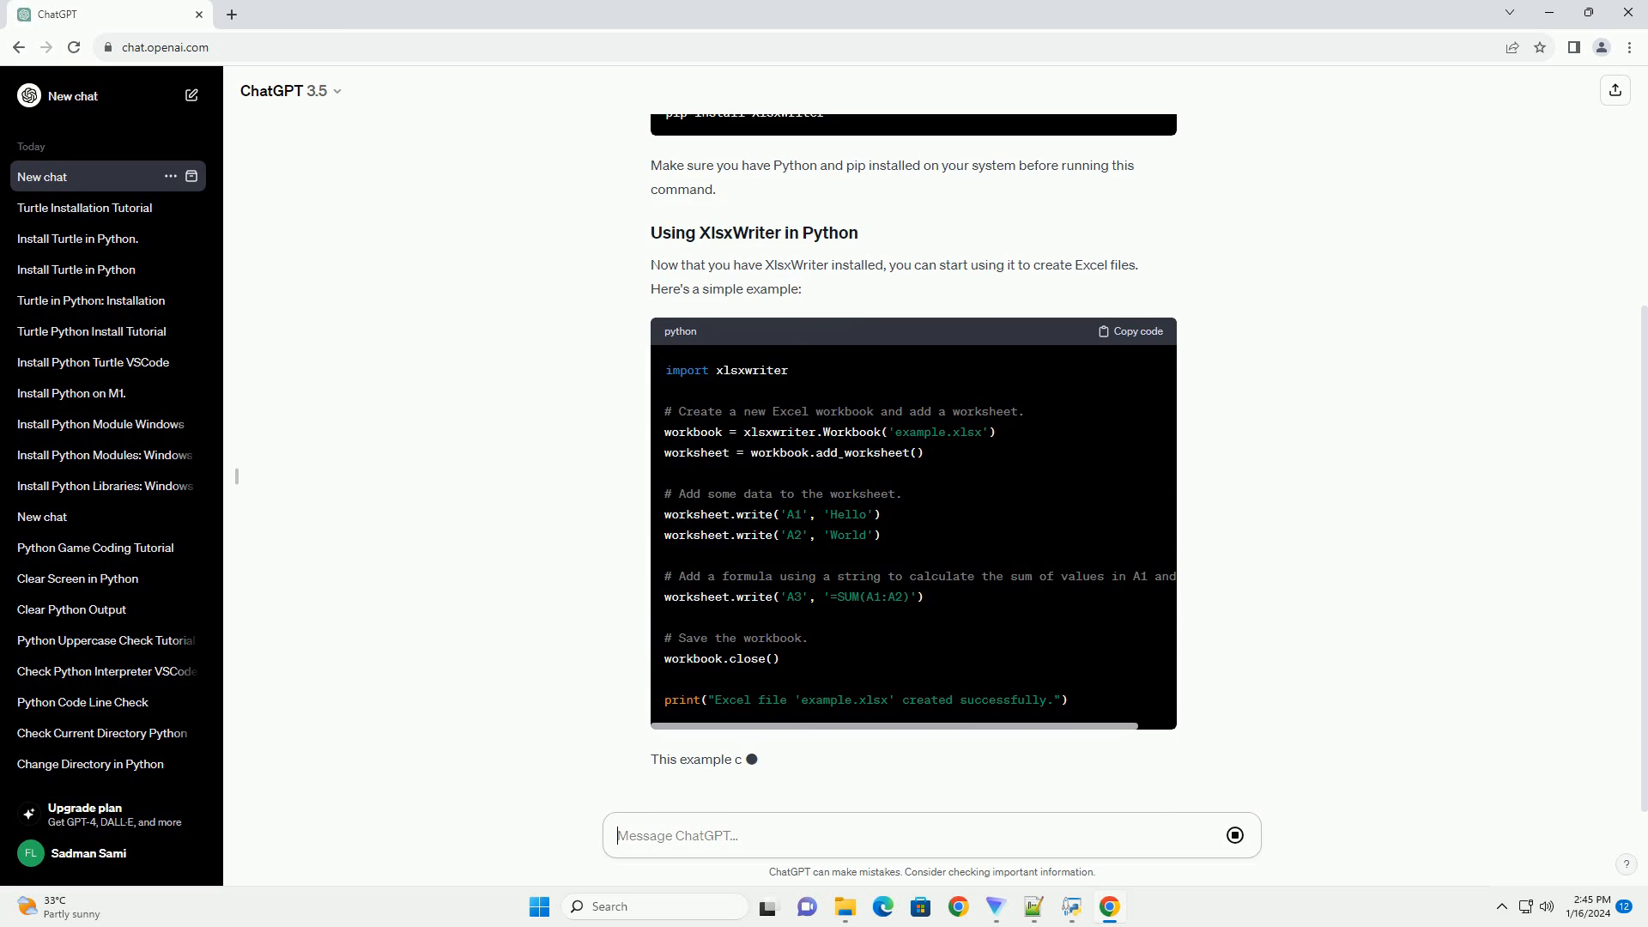
{"action": "scroll", "scroll_direction": "down", "scroll_amount": 3}
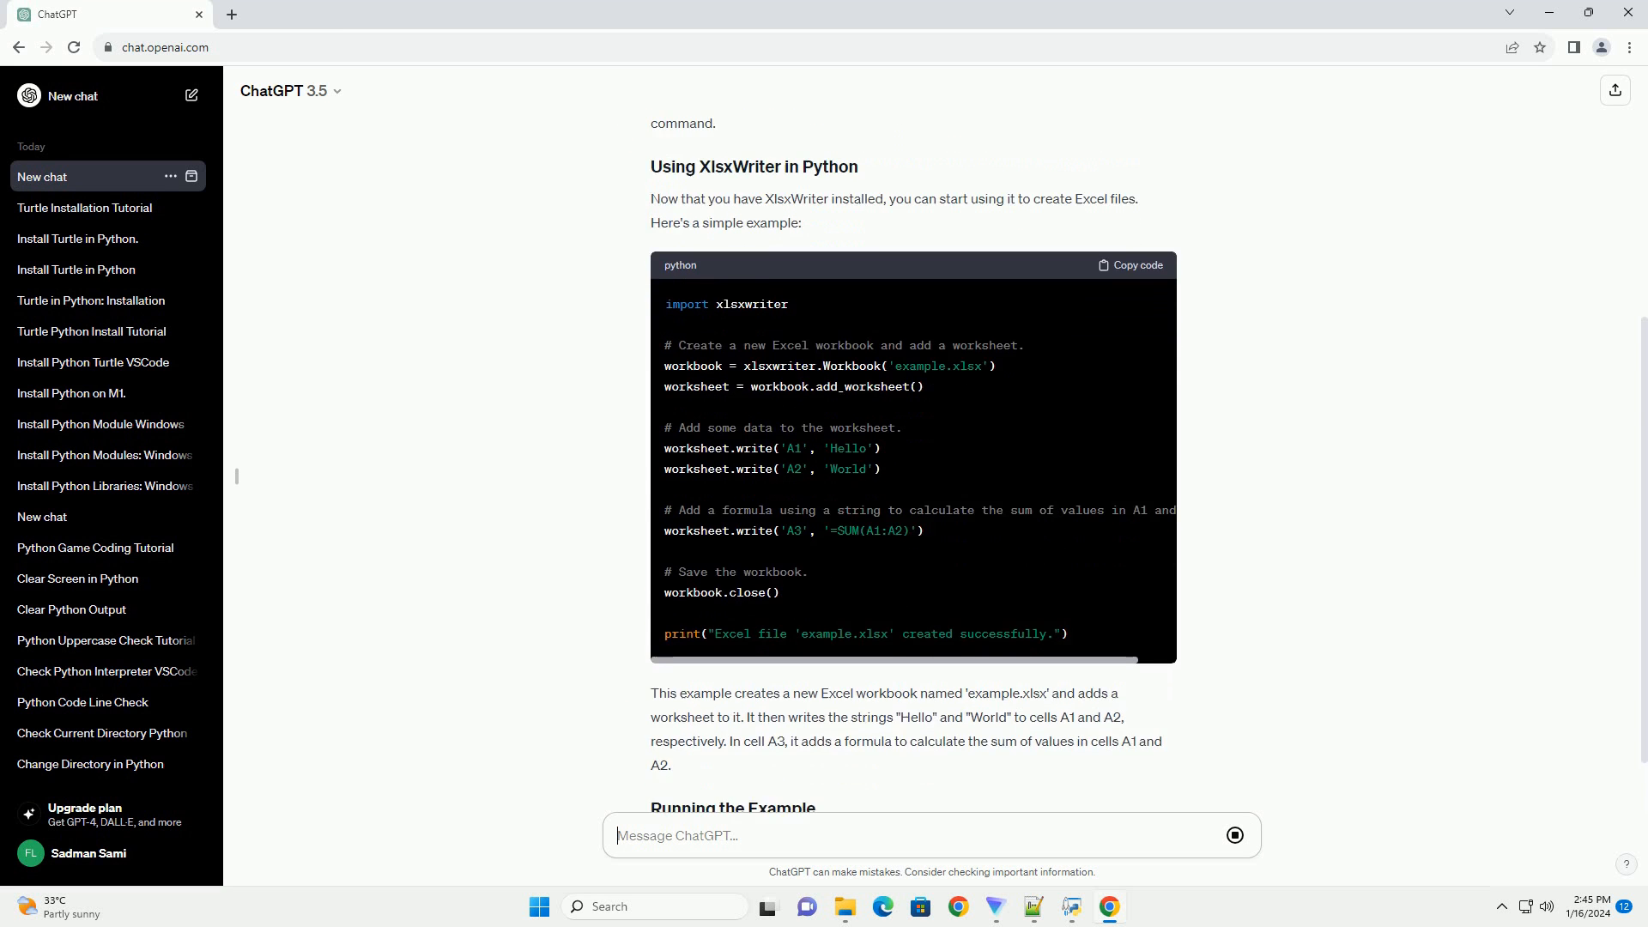
{"action": "scroll", "scroll_direction": "down", "scroll_amount": 3}
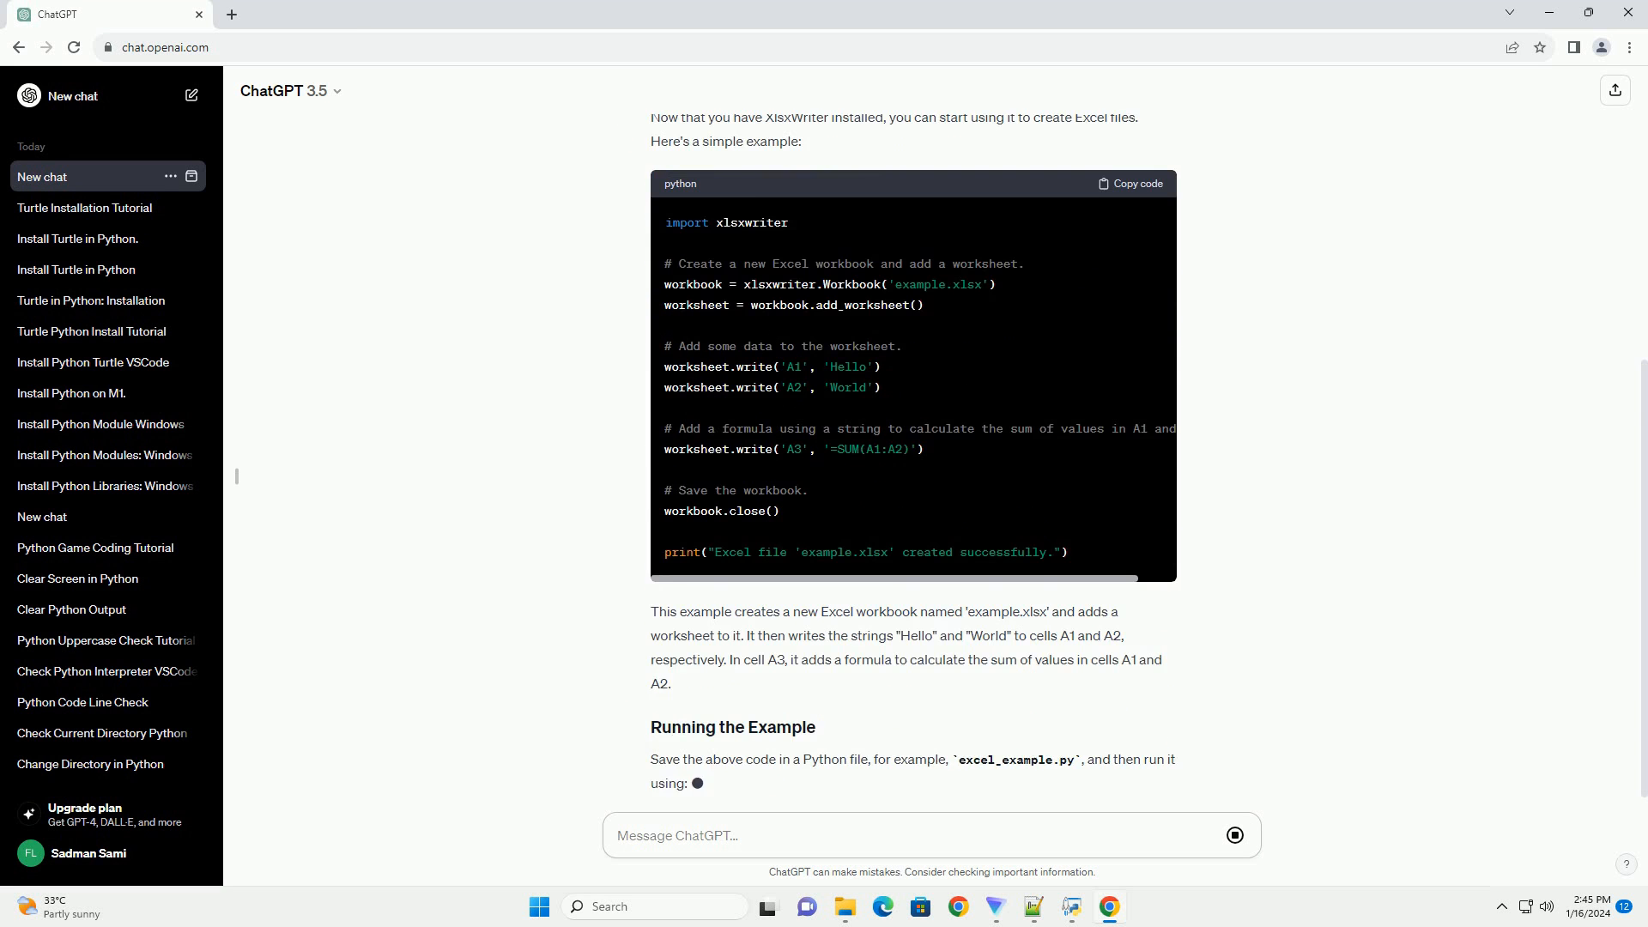
{"action": "scroll", "scroll_direction": "down", "scroll_amount": 3}
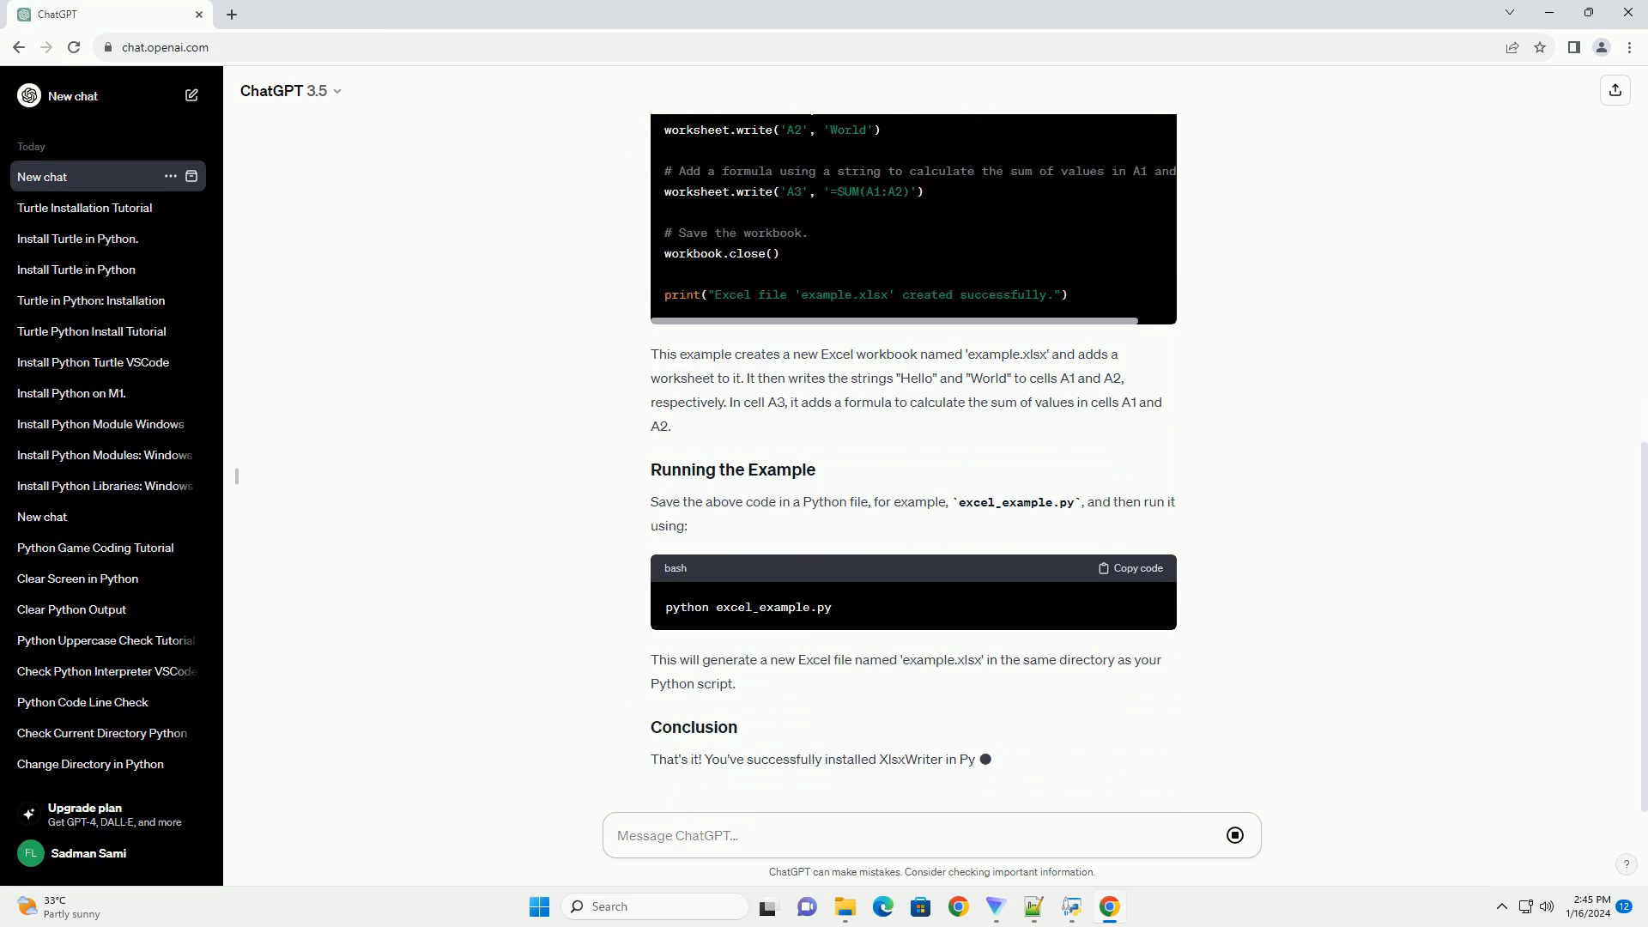
{"action": "scroll", "scroll_direction": "down", "scroll_amount": 3}
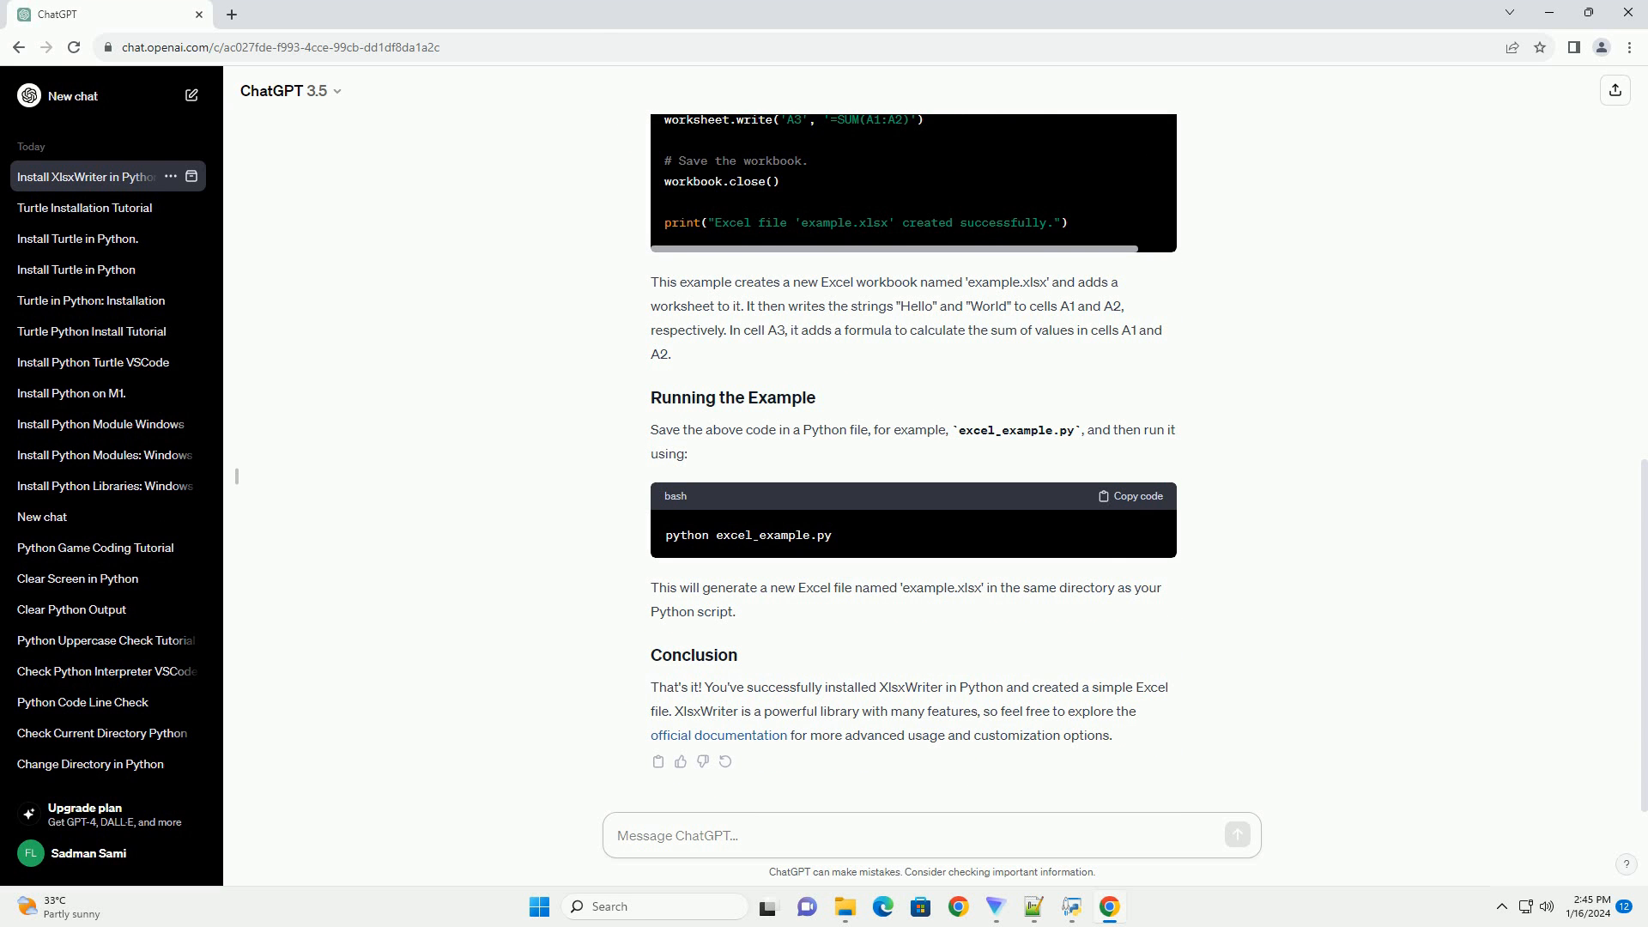
{"action": "left_click", "coordinate": [929, 834]}
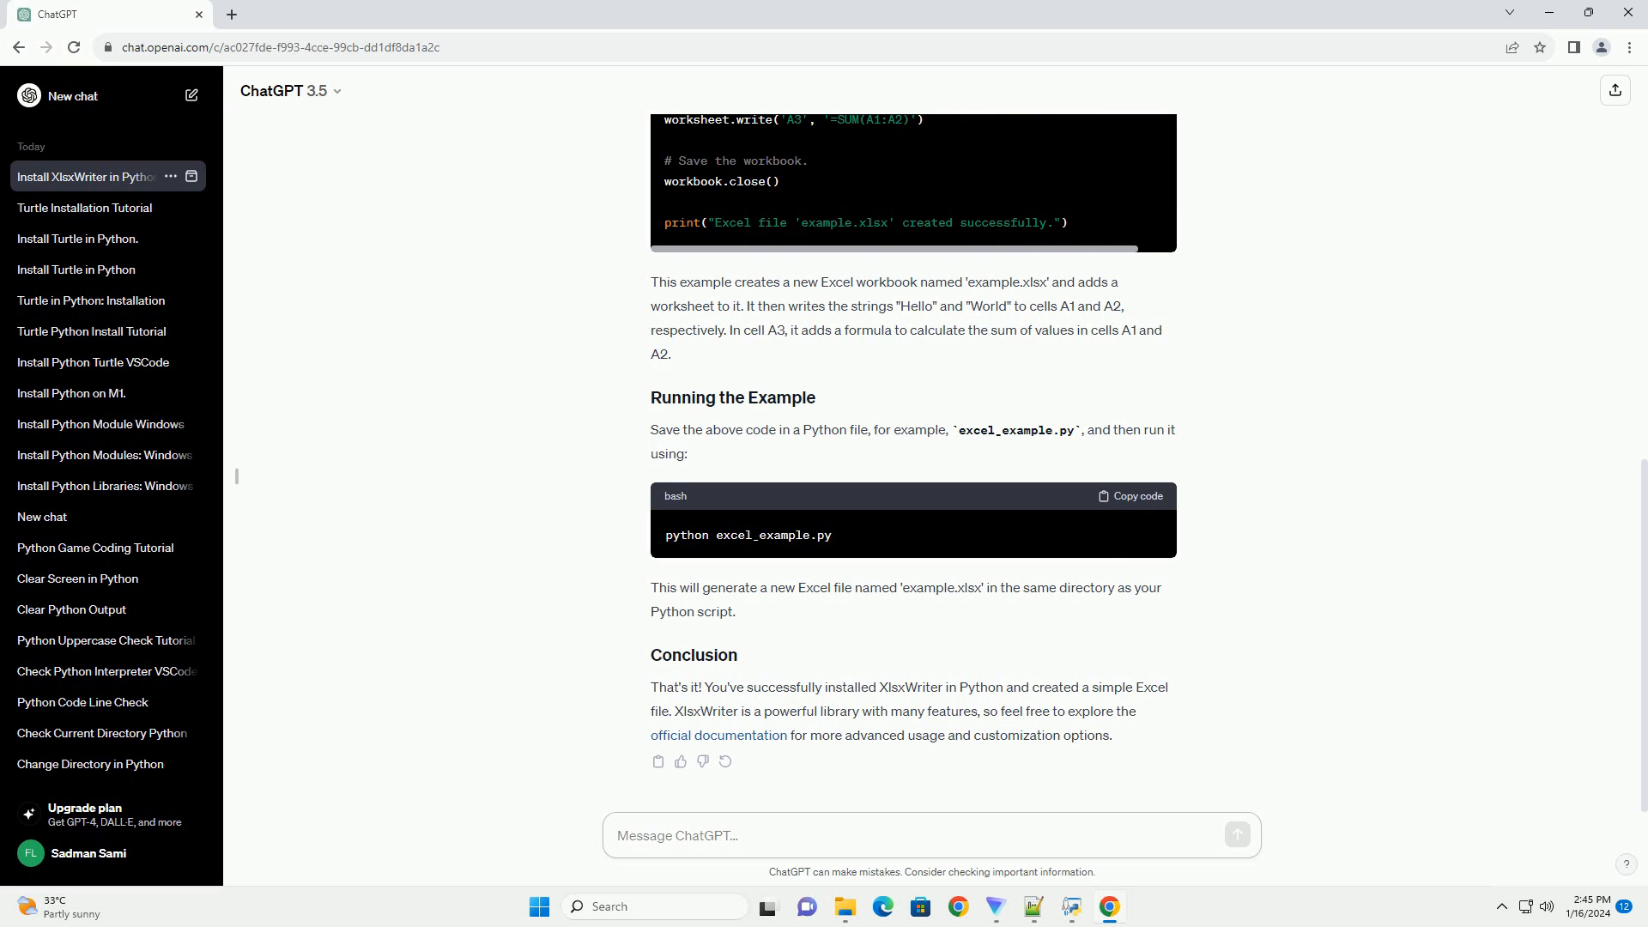
{"action": "left_click", "coordinate": [931, 835]}
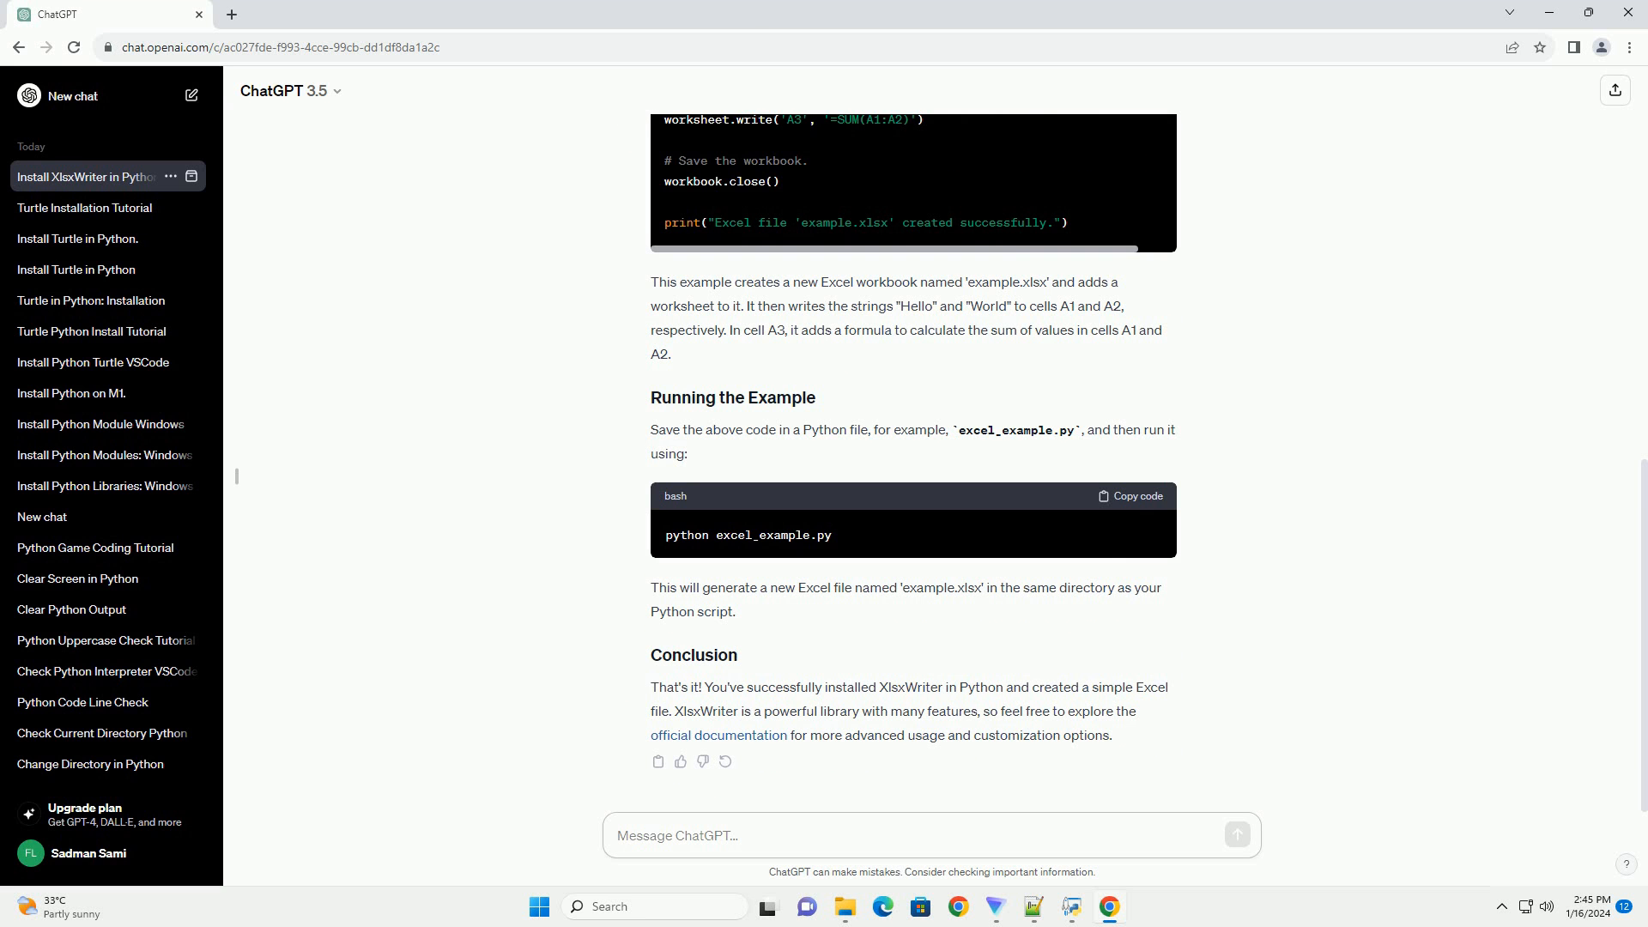
{"action": "left_click", "coordinate": [930, 835]}
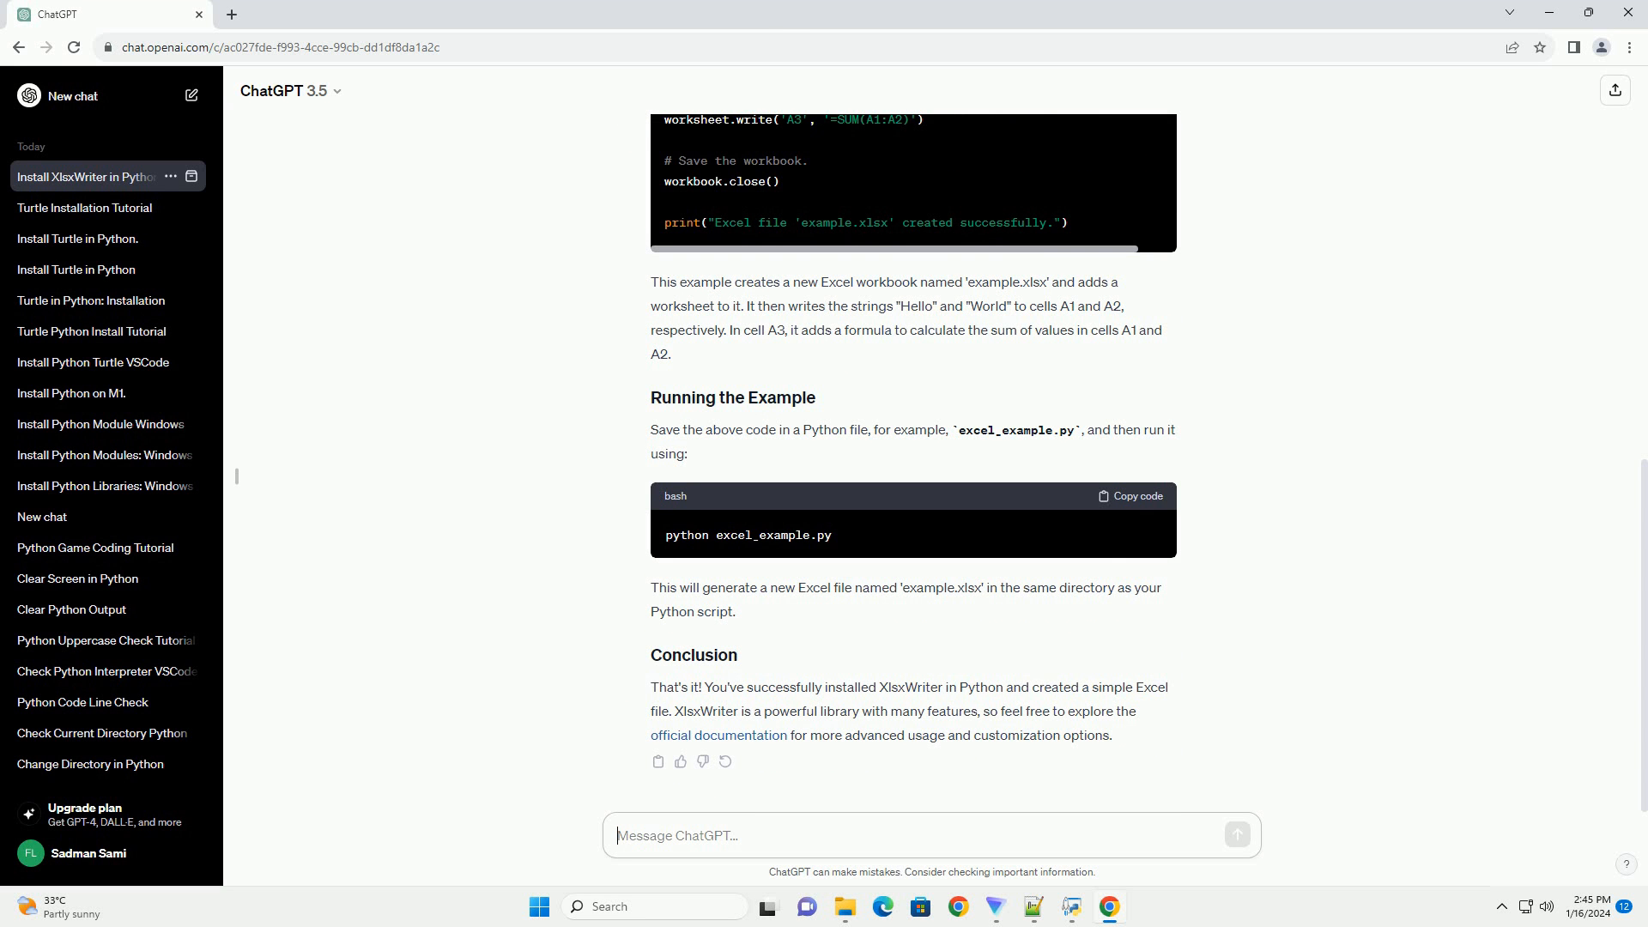